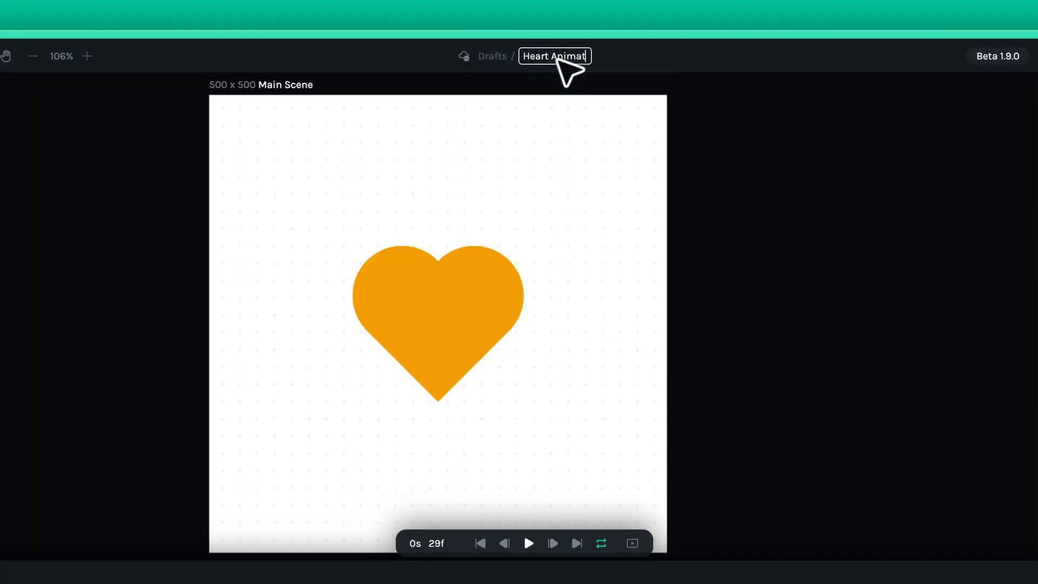
Confirm the new file name 'Heart Animation' by clicking away from the title field.
click(527, 544)
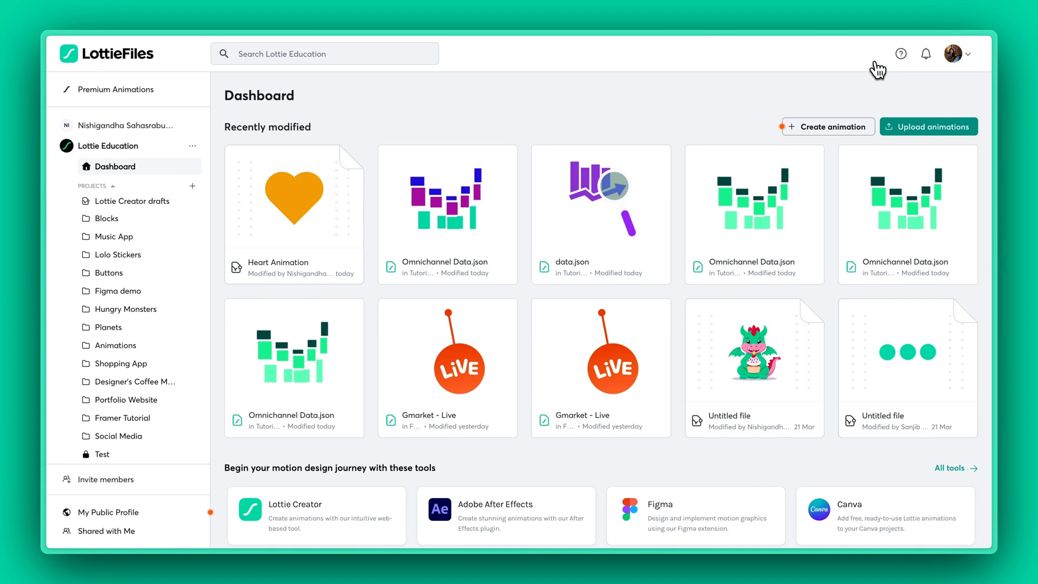
mouse_move(721, 103)
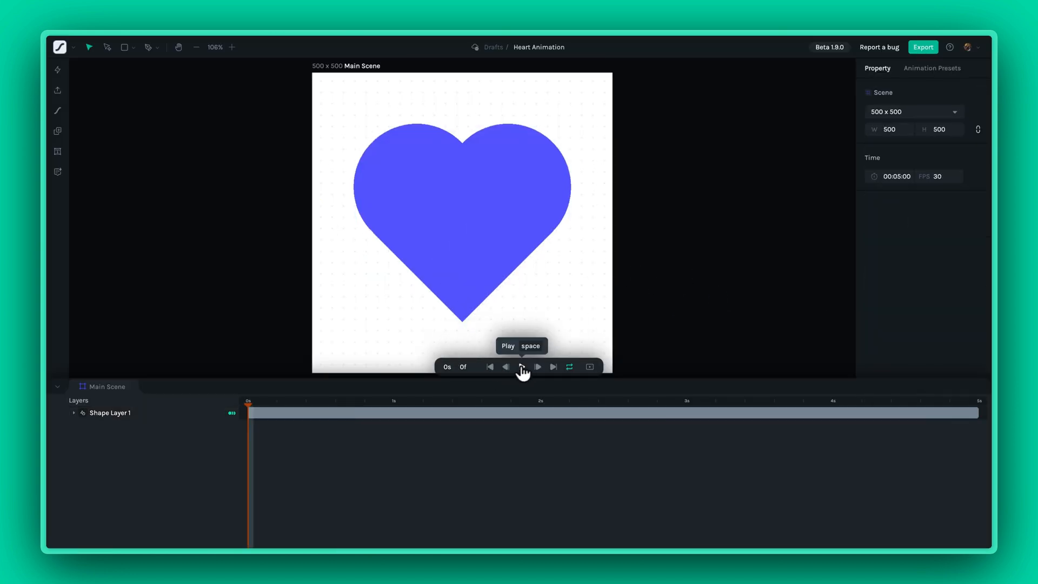
Preview the blue heart animation before starting a new untitled file.
click(523, 367)
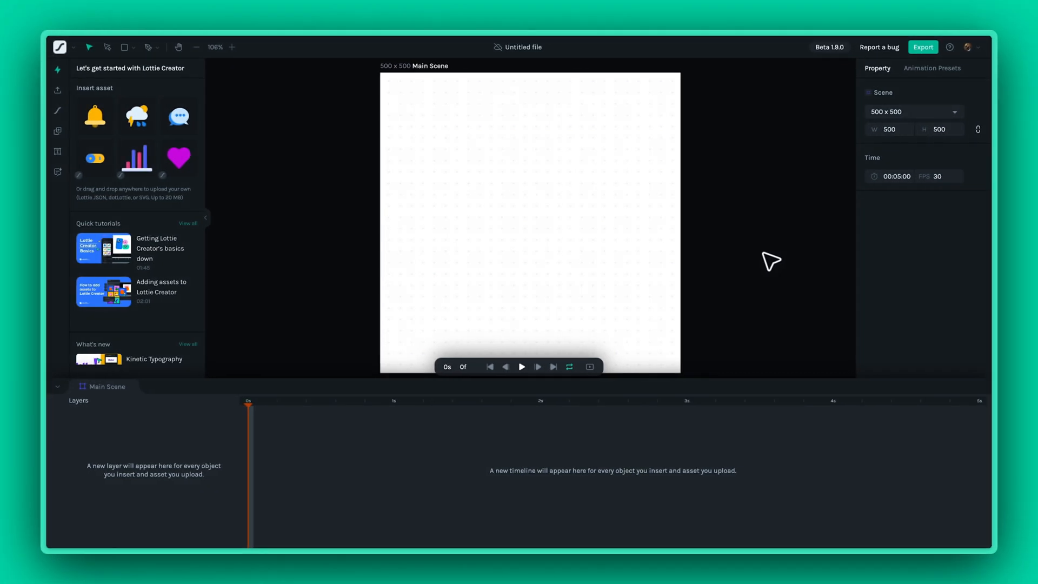
mouse_move(310, 183)
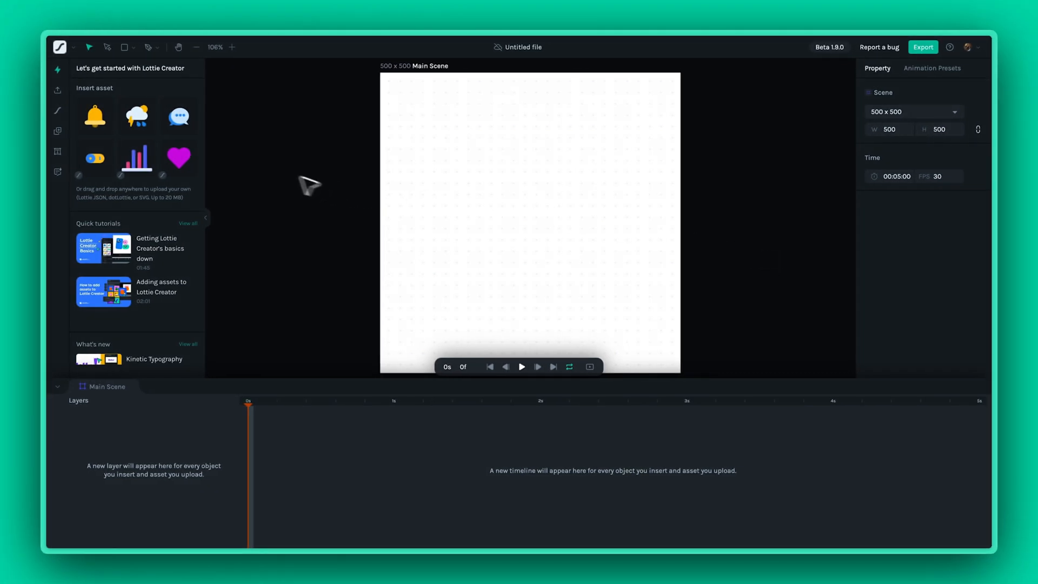
Insert the magenta heart, keyframe its scale at 120% and preview the pulse.
click(177, 158)
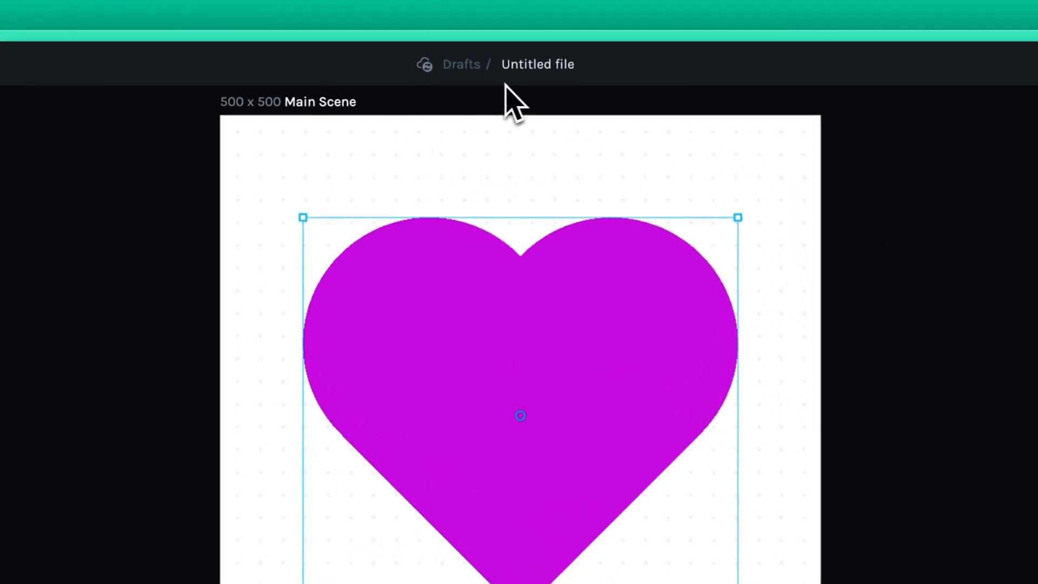
mouse_move(477, 106)
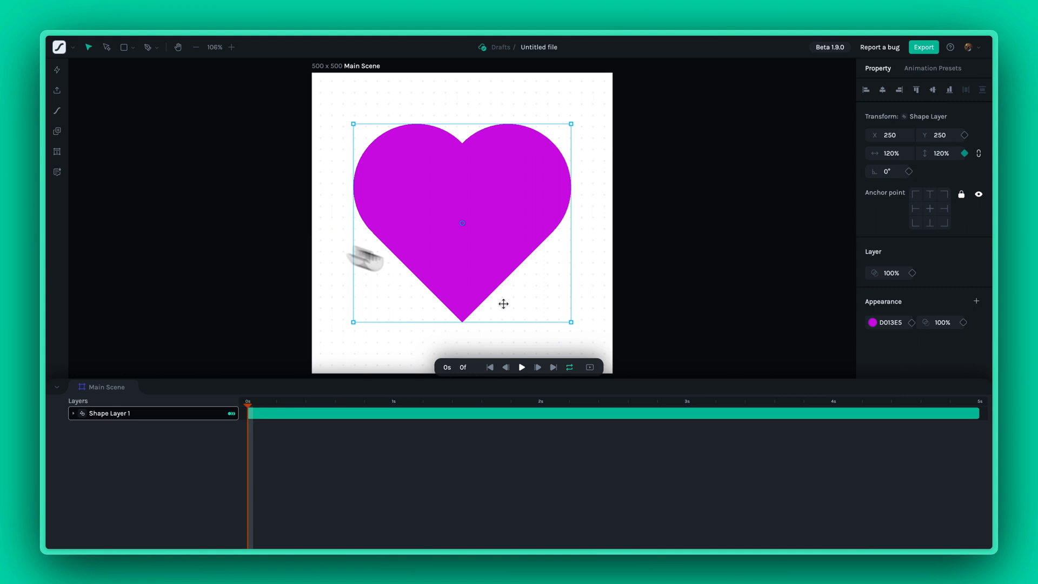
click(521, 367)
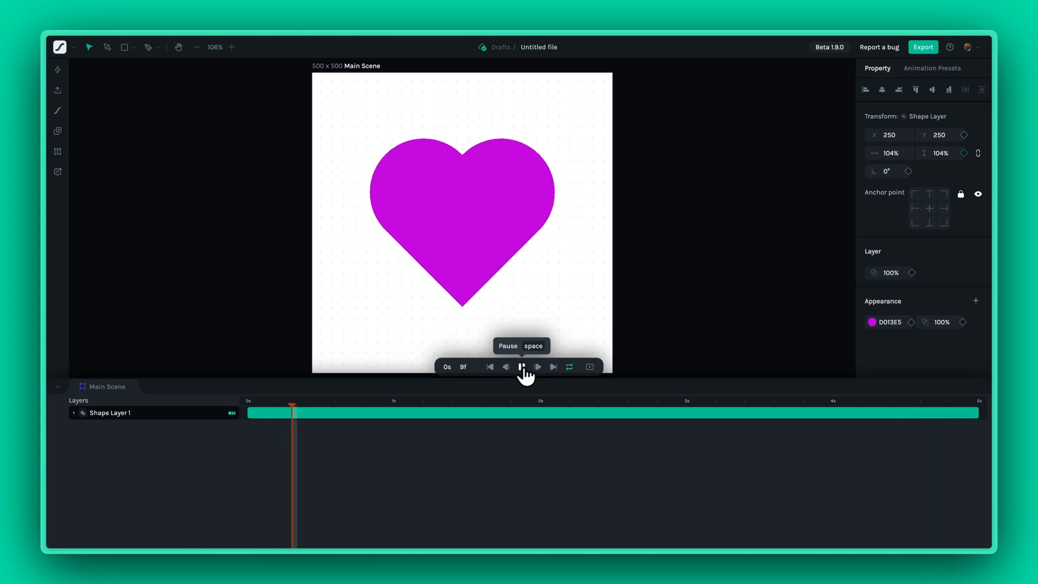
click(521, 366)
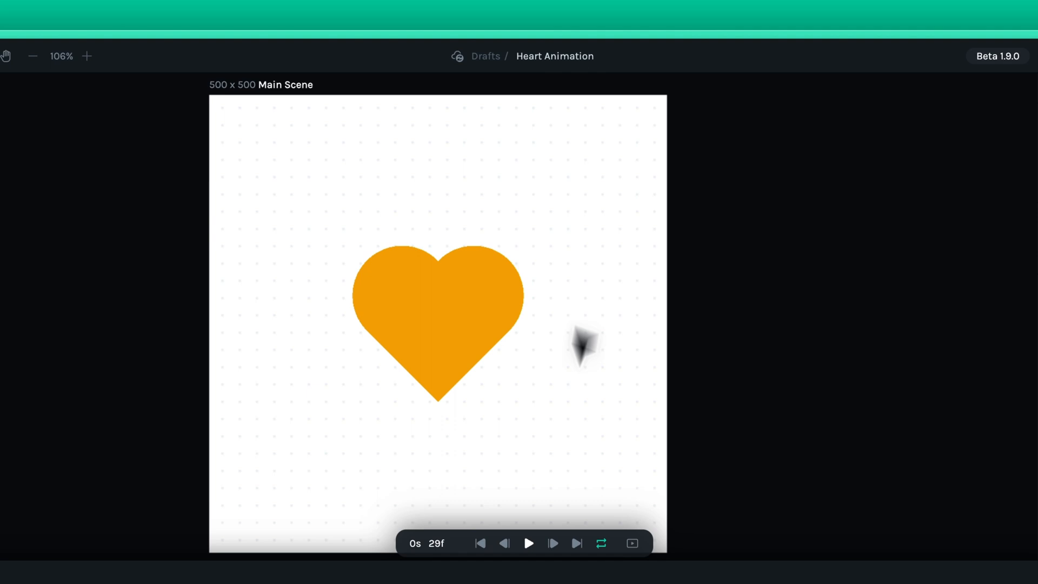
Leave the Heart Animation editor and return to the LottieFiles homepage.
click(529, 544)
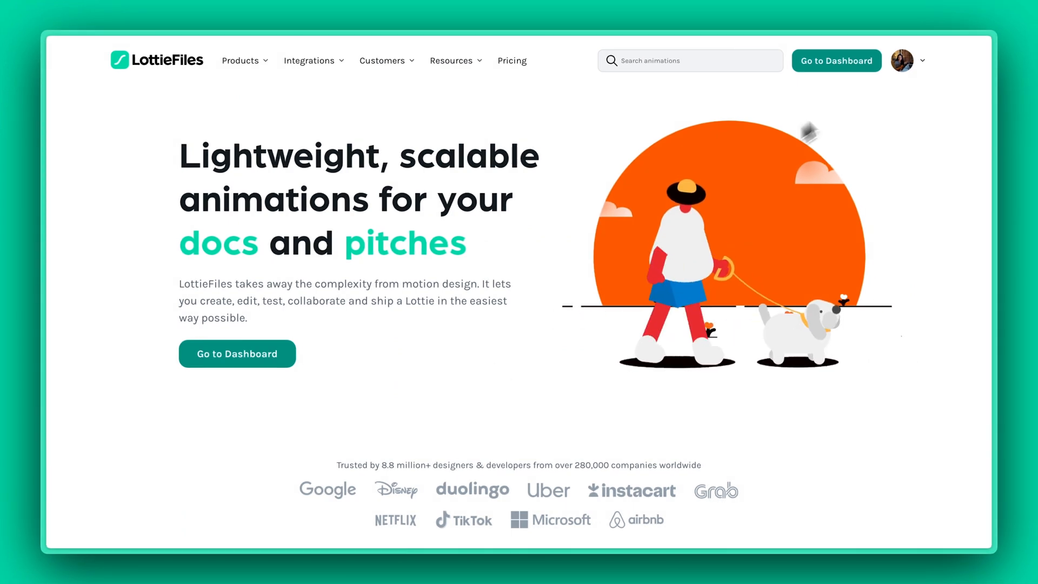
Go to the workspace dashboard and scroll the Recently modified cards toward Headspace.
click(836, 61)
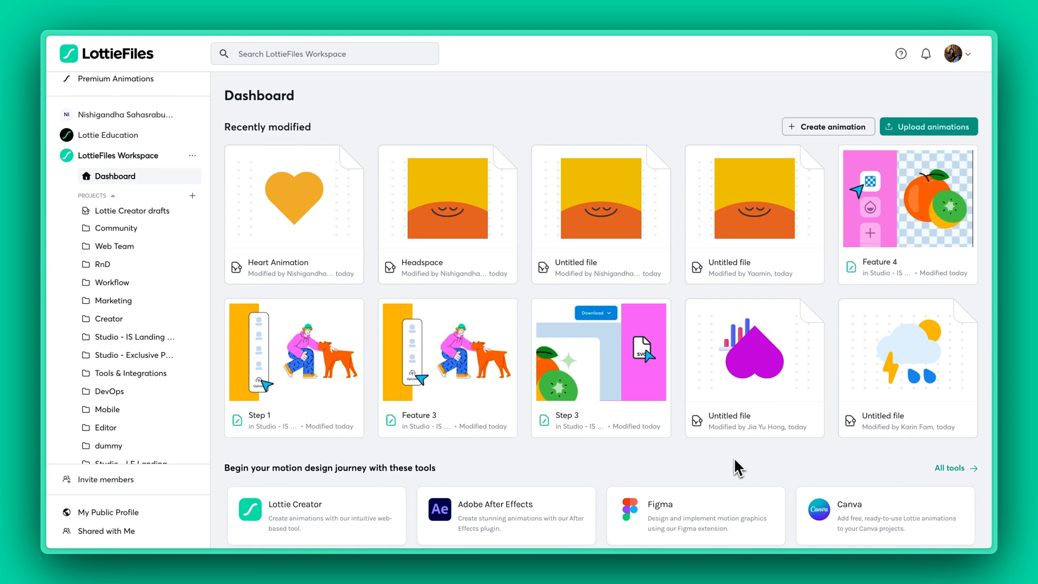
scroll(down, 3)
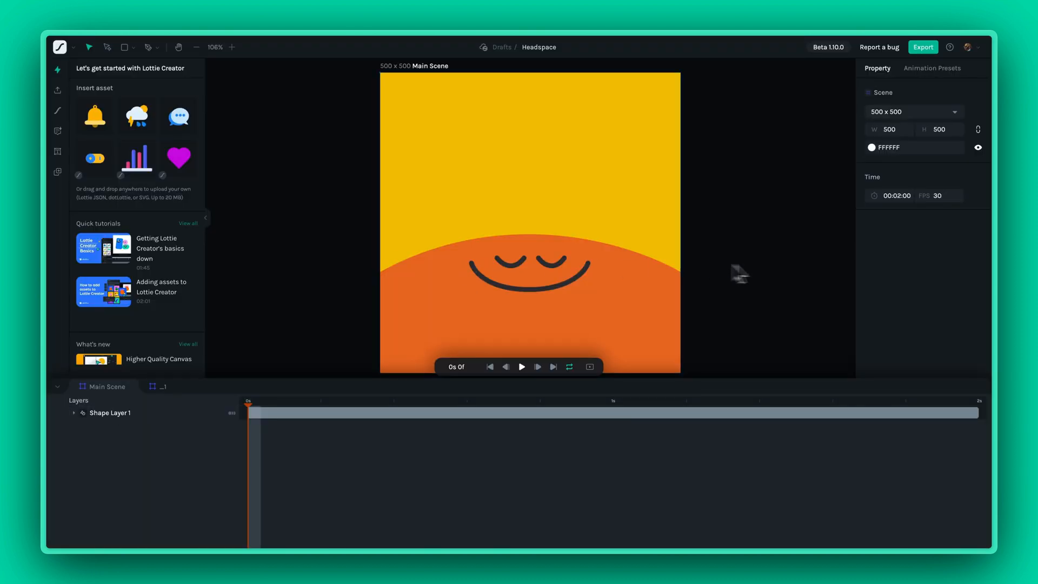
Switch from Headspace to the Heart Animation file with the blue heart.
click(522, 367)
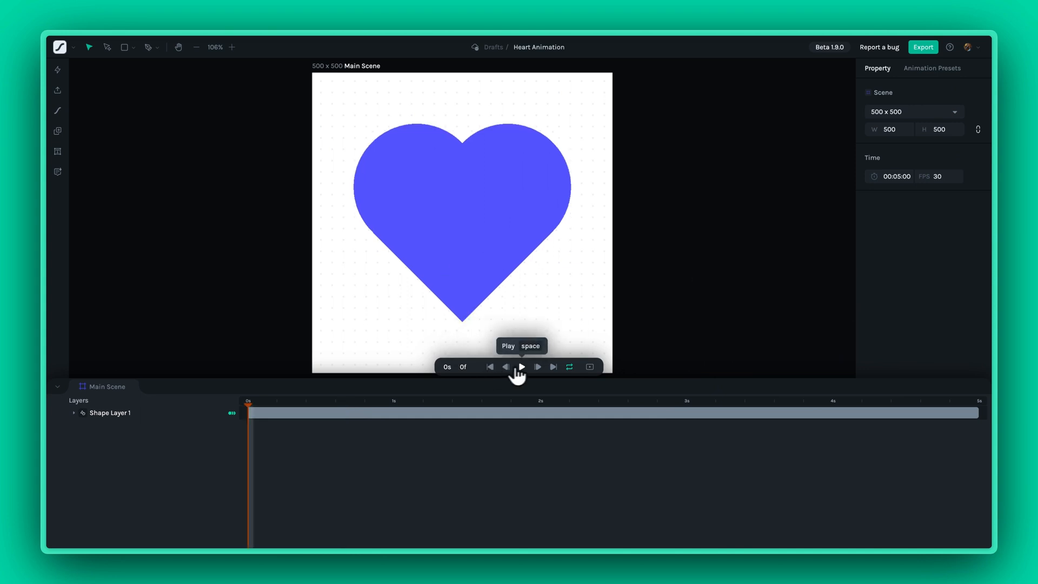
Preview the blue heart animation before exiting to the LottieFiles site.
click(521, 366)
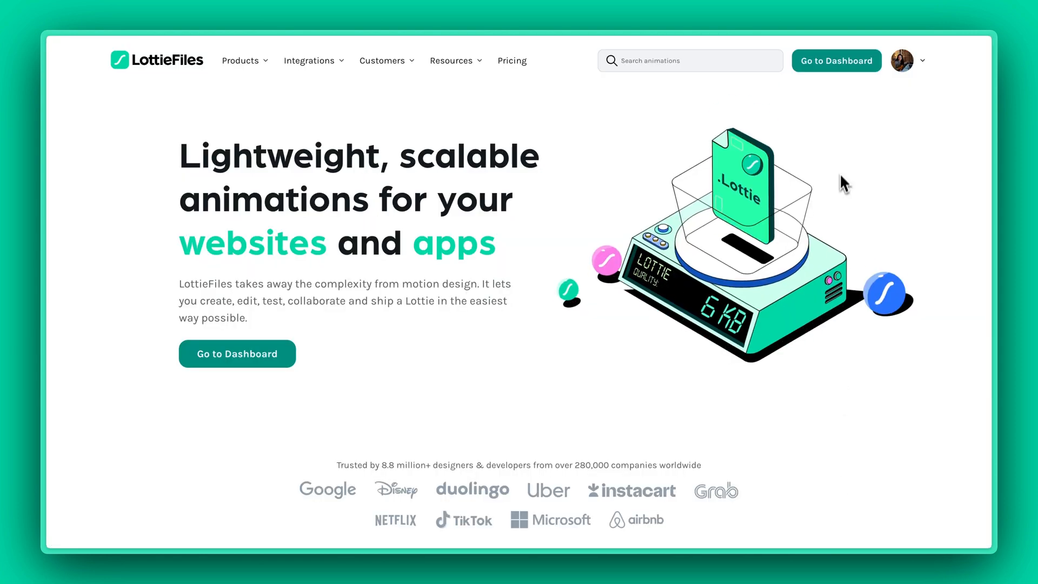
From the dashboard's Tutorials project, open Omnichannel Data.json in Lottie Creator for editing.
click(836, 60)
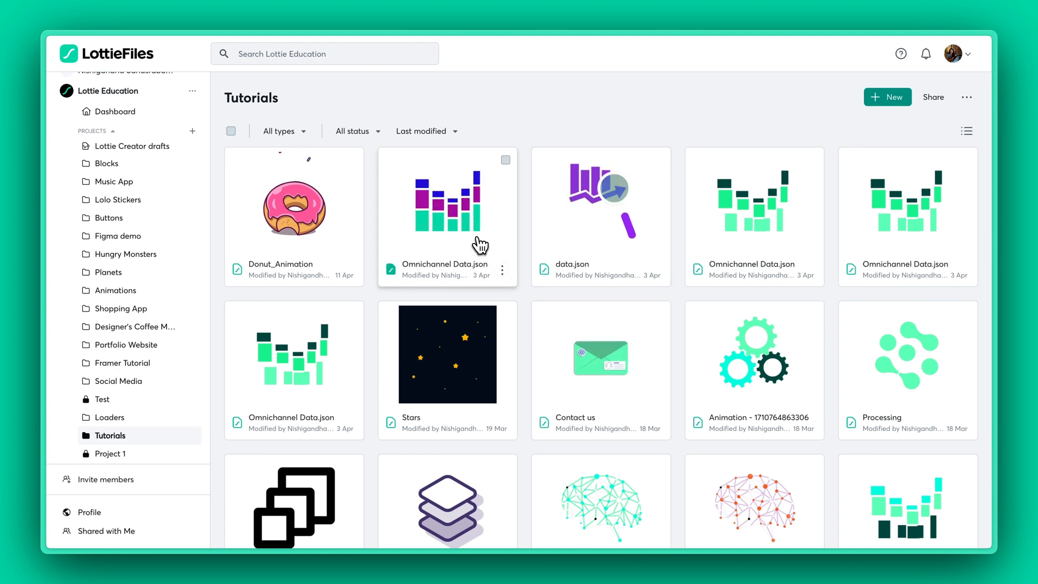
double_click(448, 199)
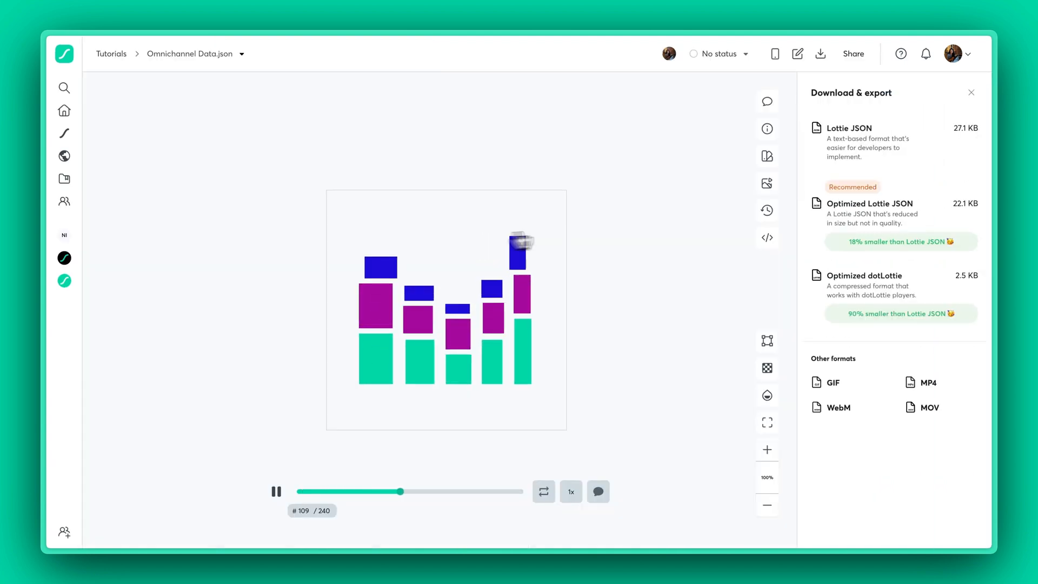
click(798, 54)
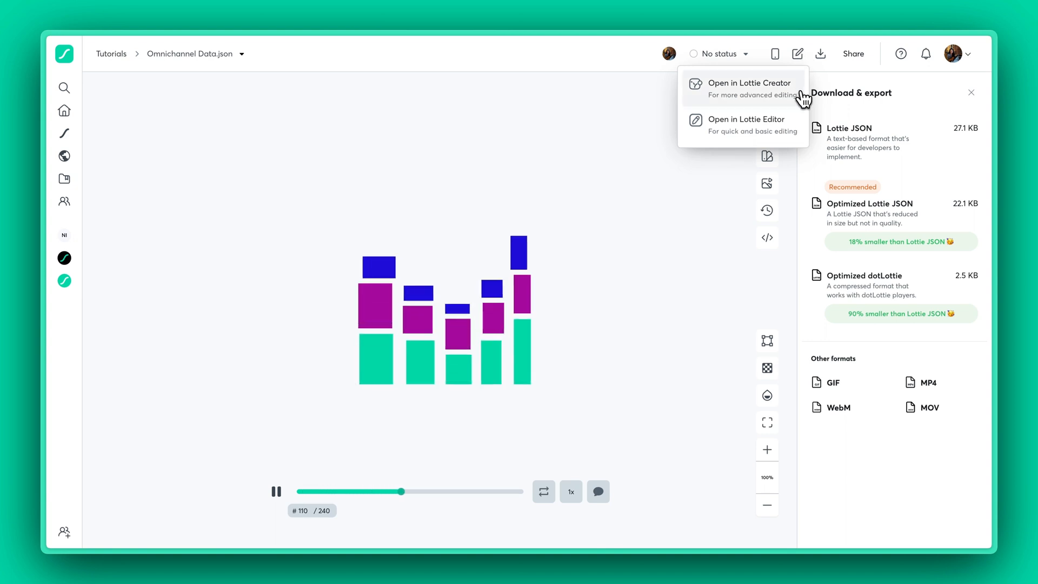
click(751, 88)
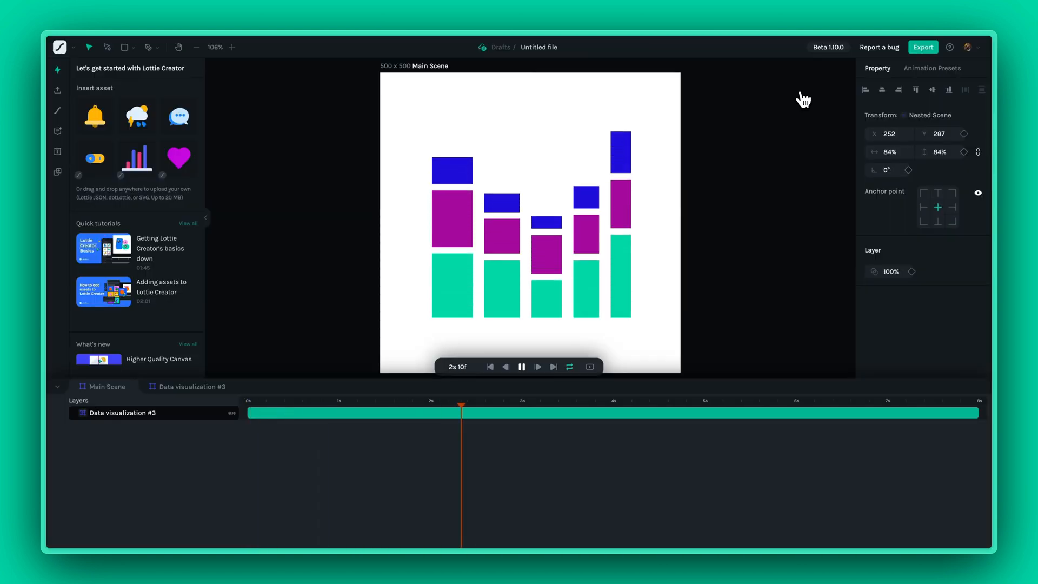